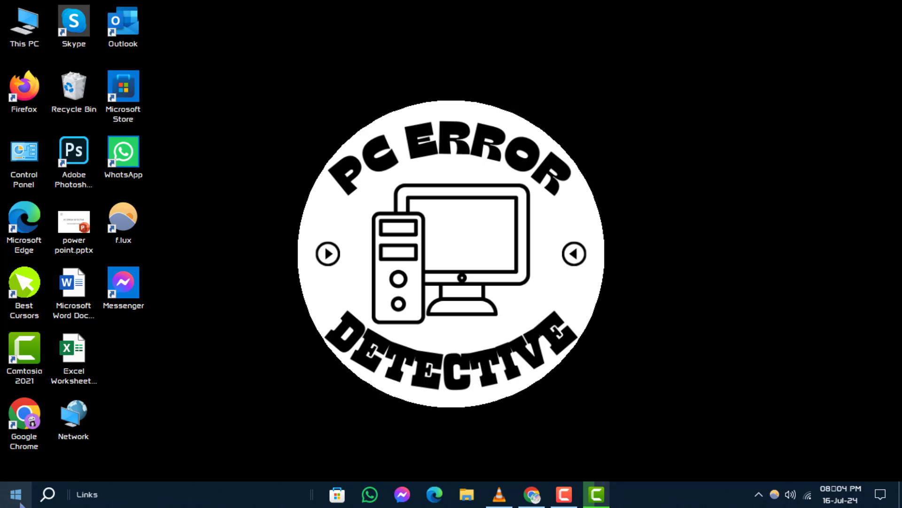
Launch Windows Settings from the Start button's quick-link menu
right_click(16, 493)
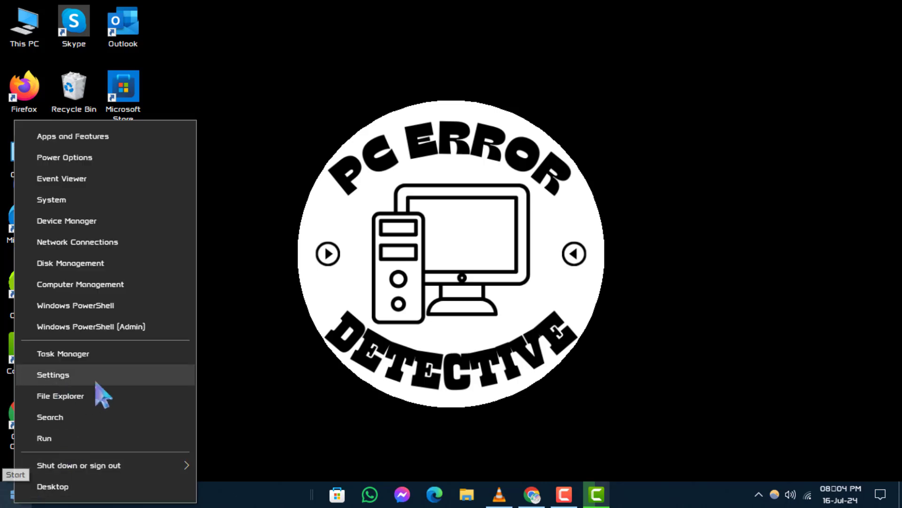
left_click(53, 374)
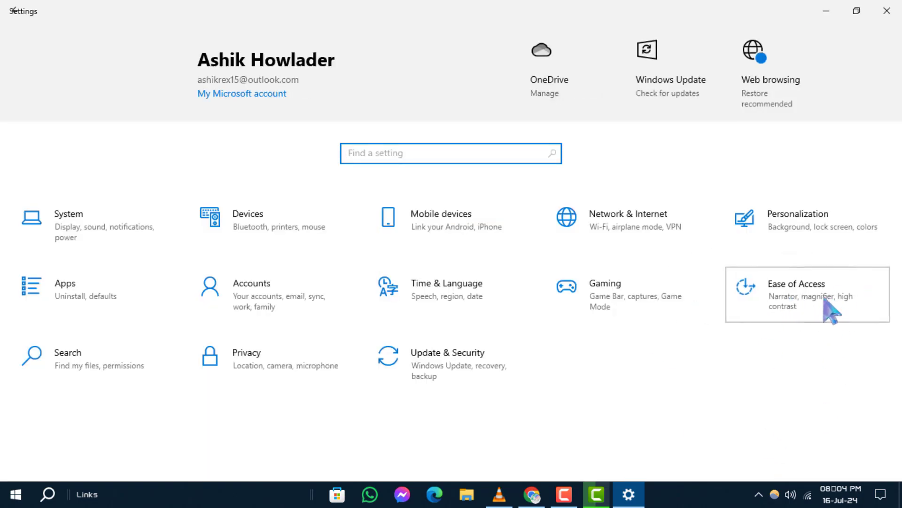
Navigate to Ease of Access > Mouse, where Mouse Keys shows as off
left_click(797, 294)
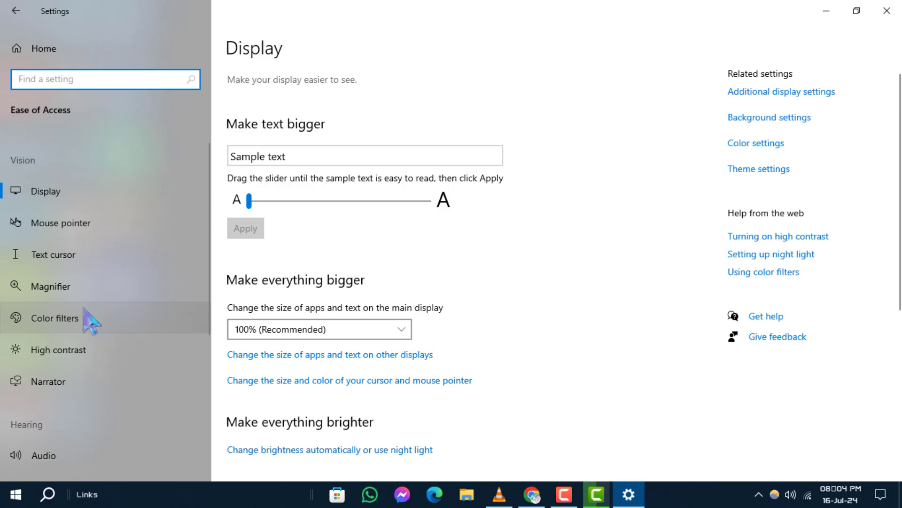
scroll("down", 3)
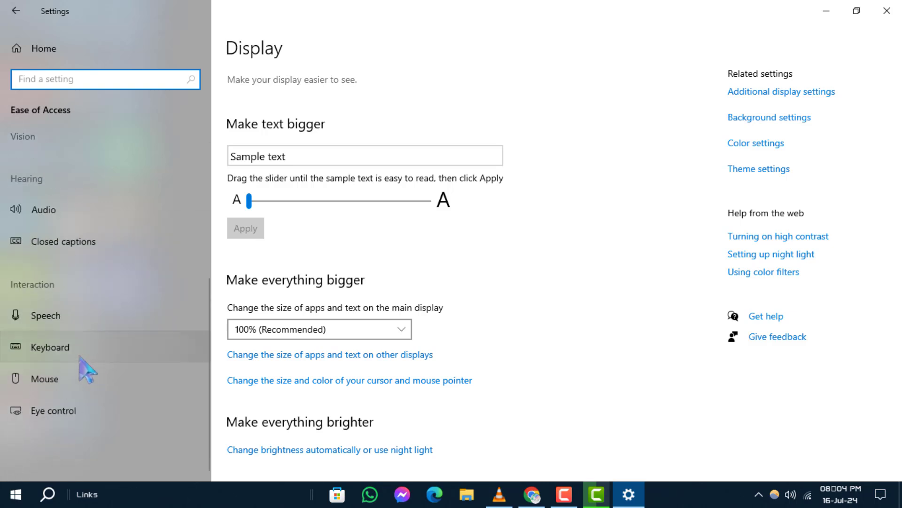
left_click(45, 378)
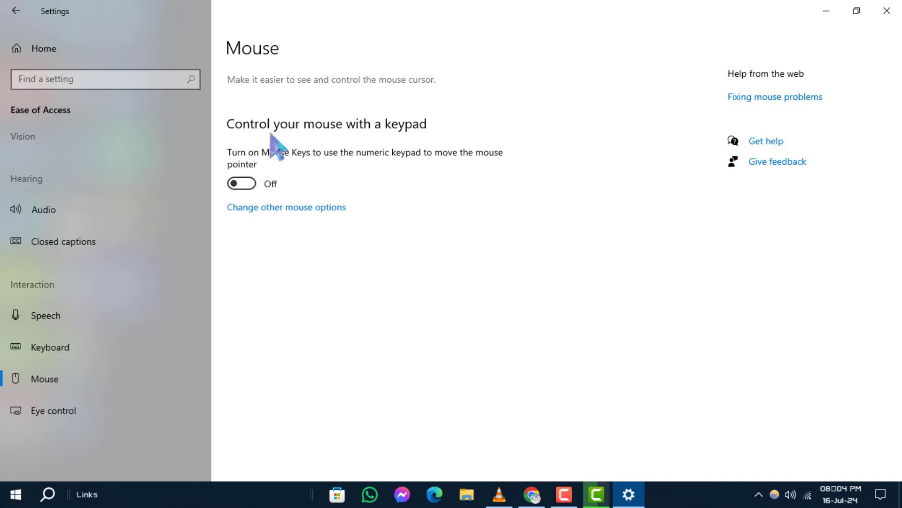
mouse_move(365, 139)
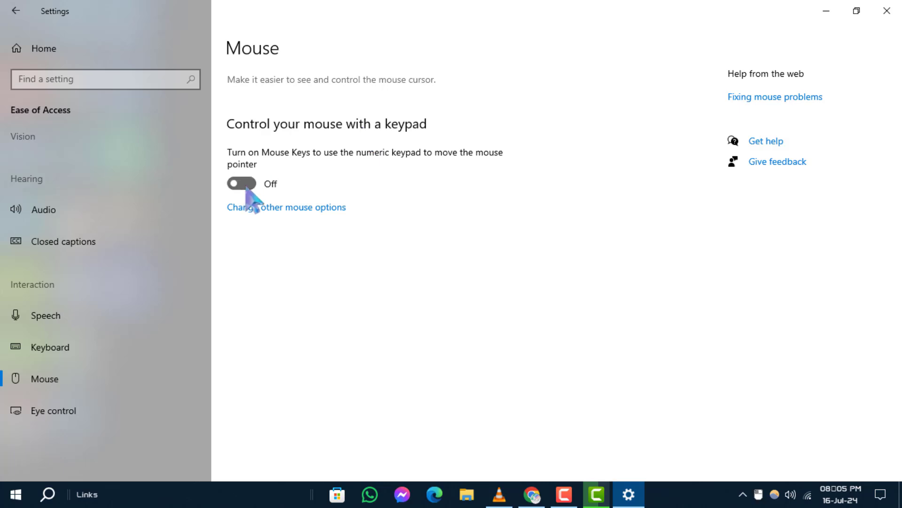
Switch the 'Turn on Mouse Keys' toggle to On, revealing its extra options
left_click(241, 184)
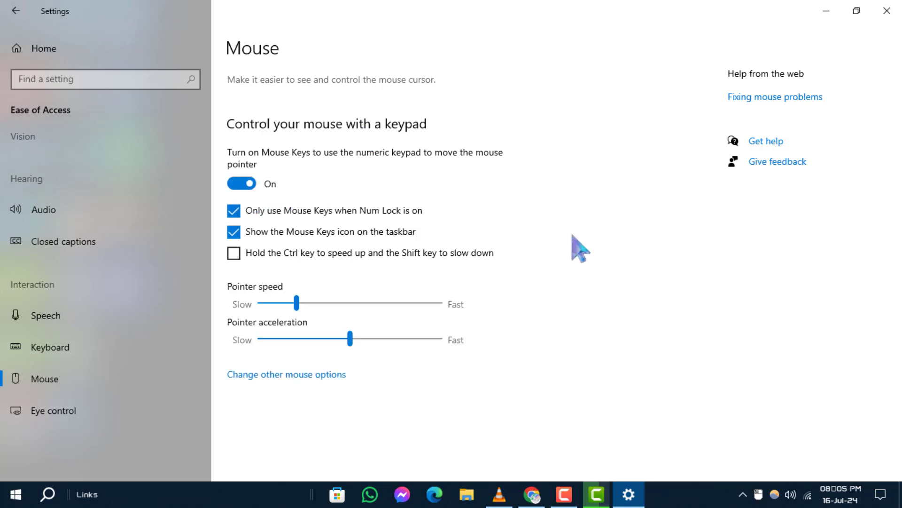
mouse_move(376, 203)
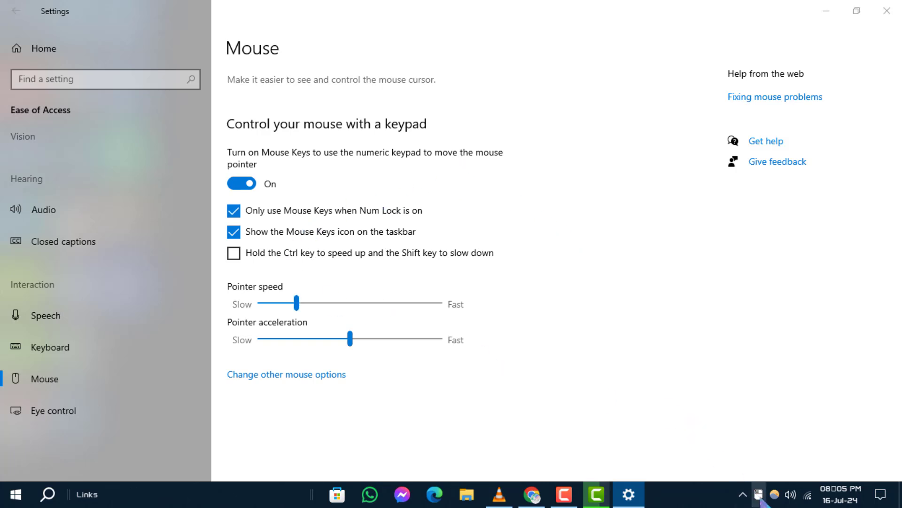
mouse_move(459, 333)
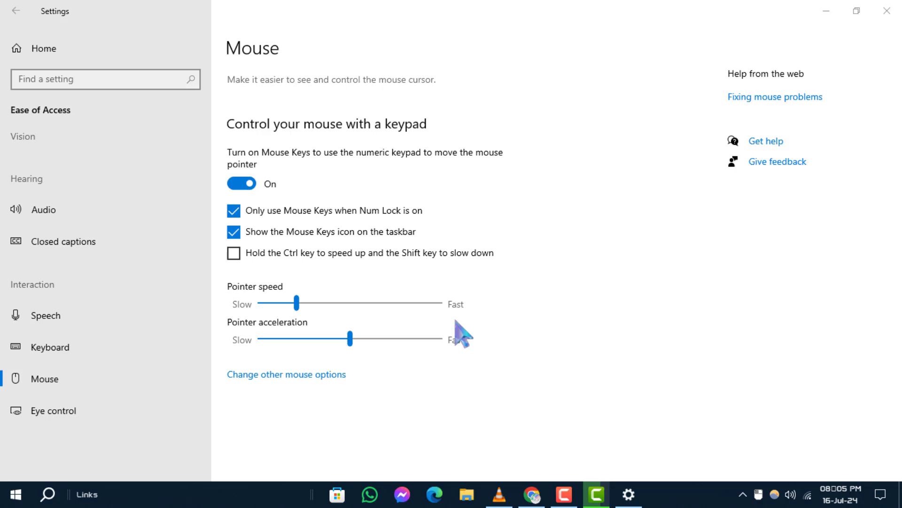
mouse_move(696, 361)
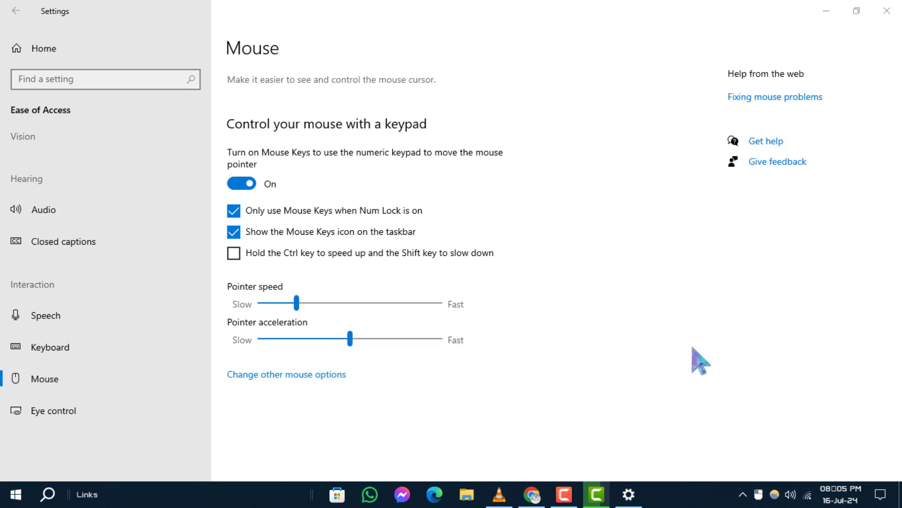
mouse_move(378, 273)
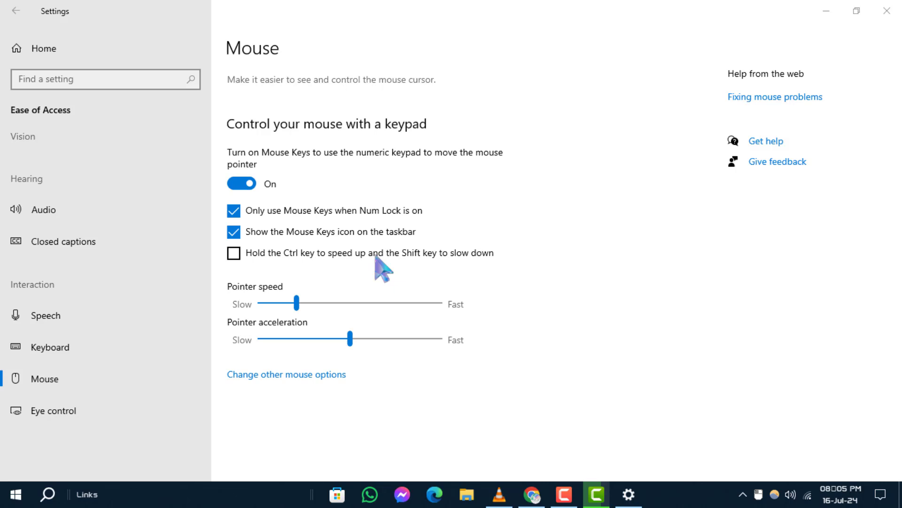
mouse_move(335, 276)
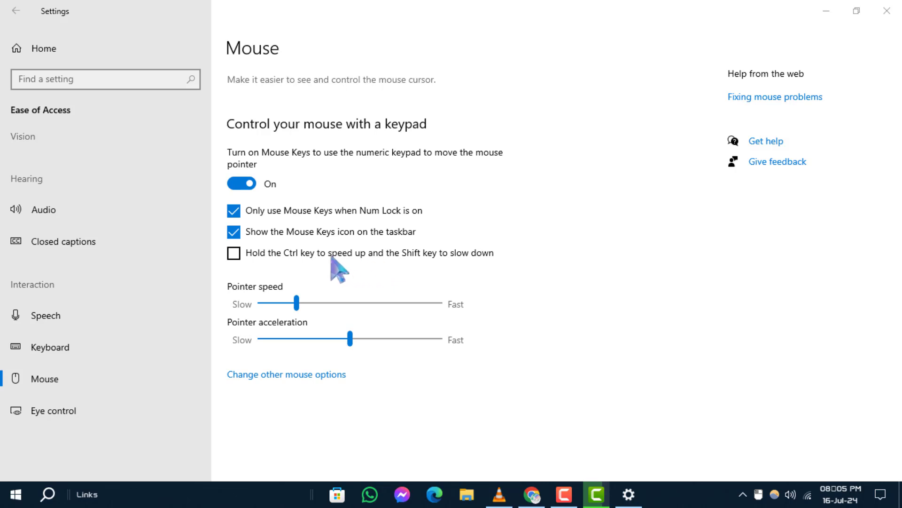
mouse_move(576, 236)
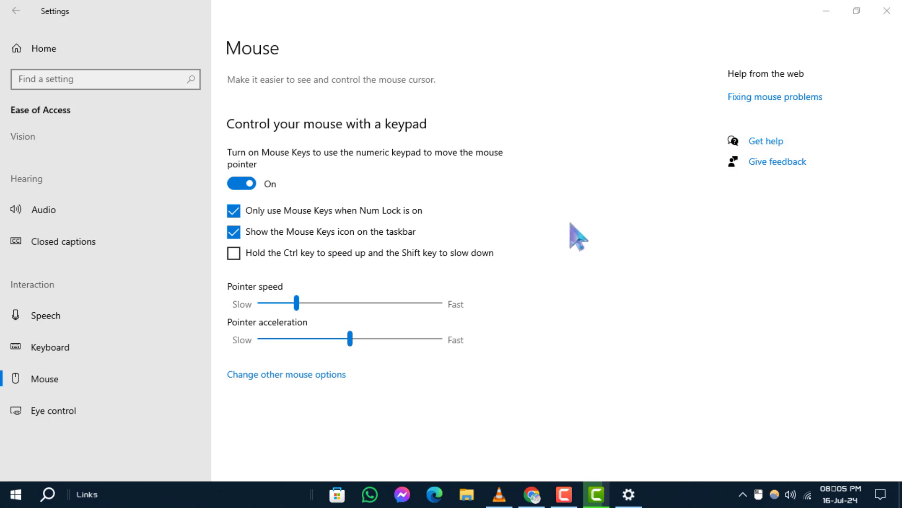
mouse_move(600, 323)
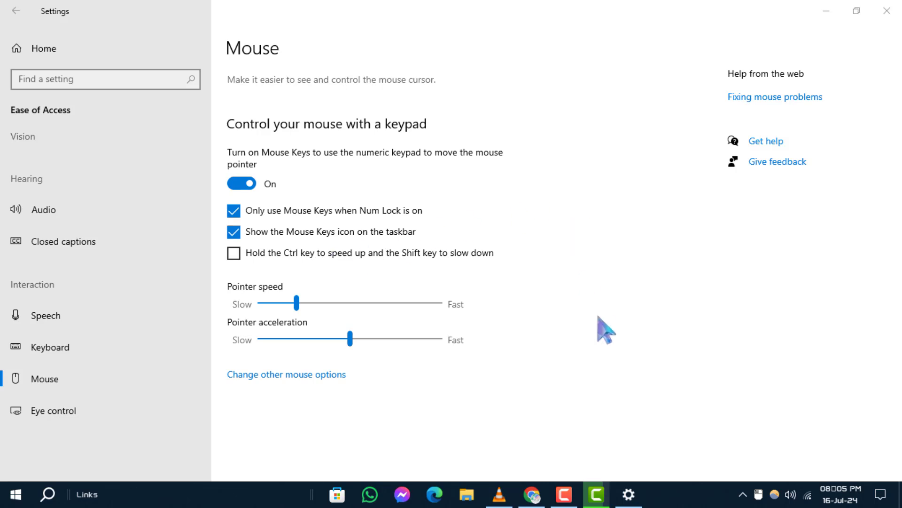